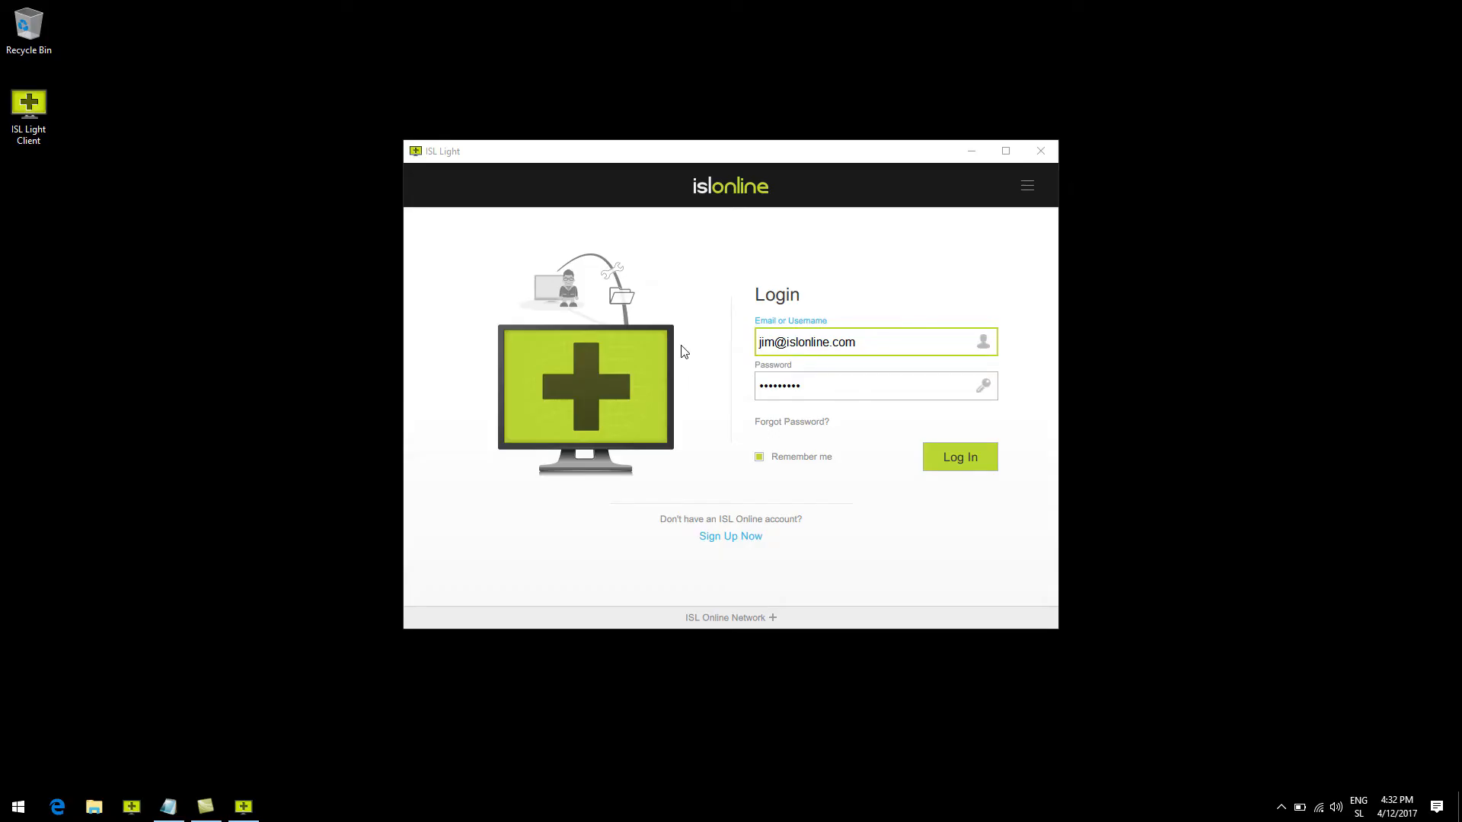
mouse_move(729, 535)
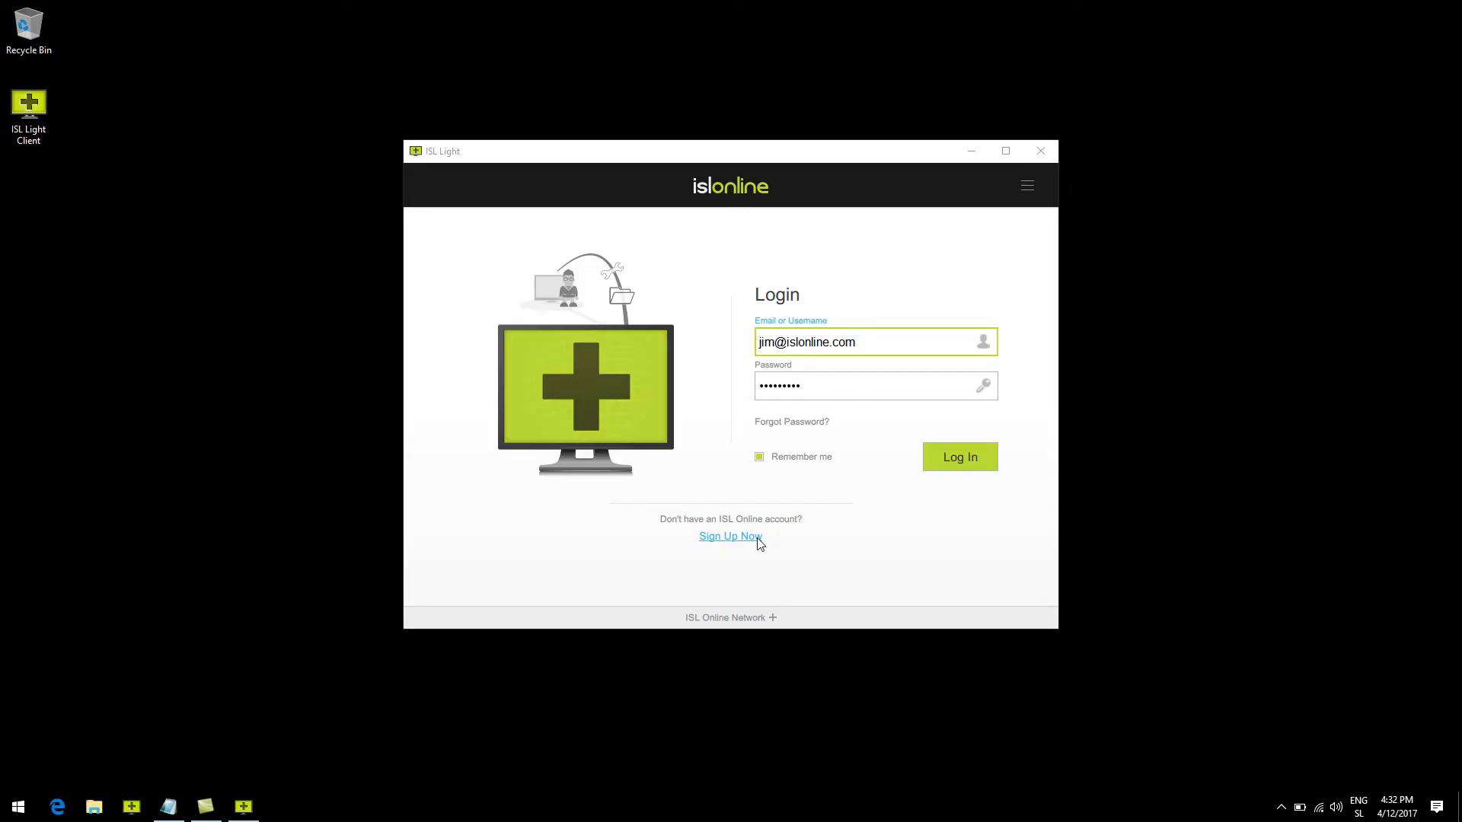
- Log in to the operator account with the filled-in email and password
left_click(959, 457)
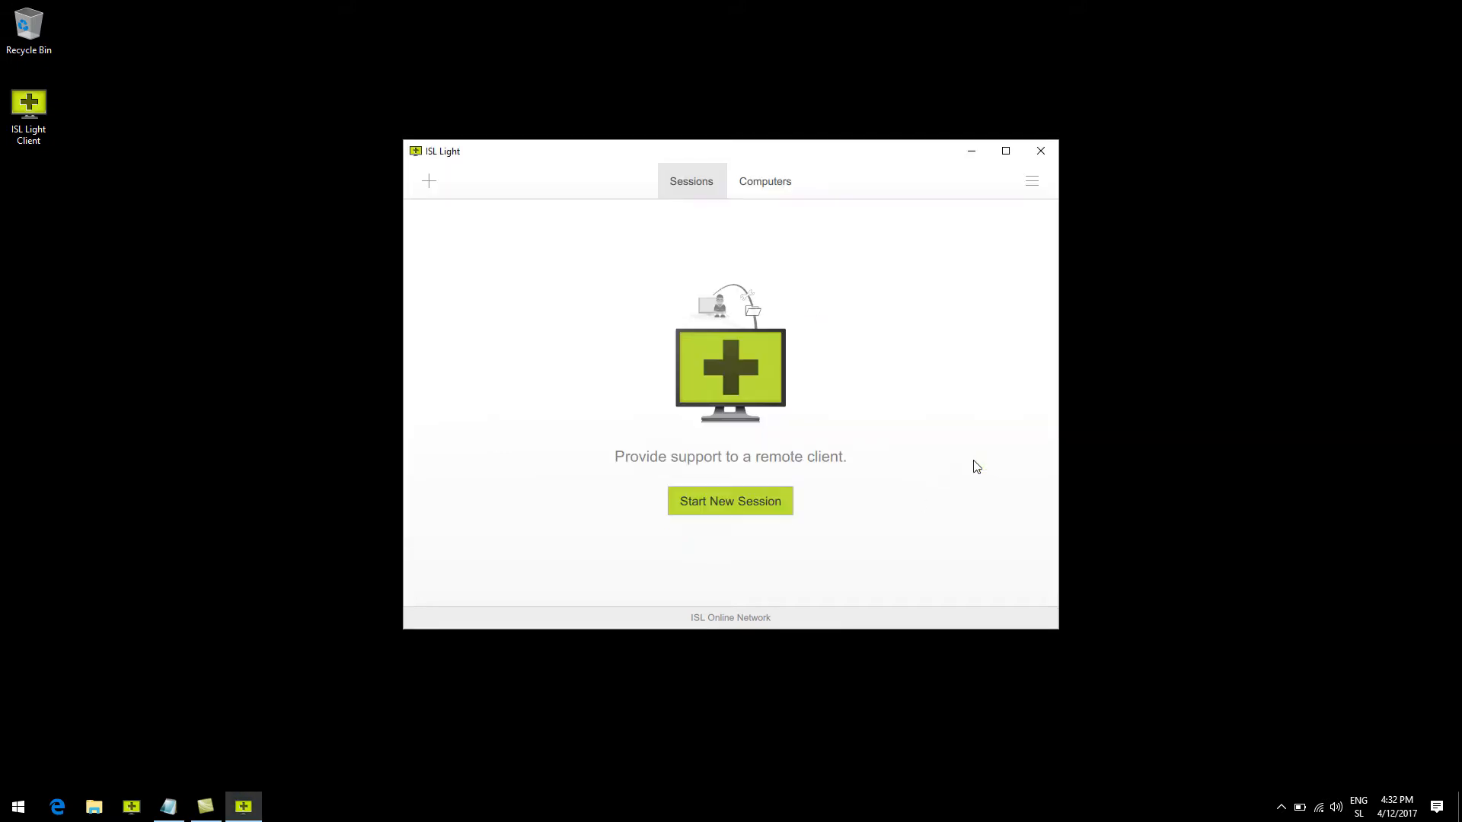
mouse_move(921, 451)
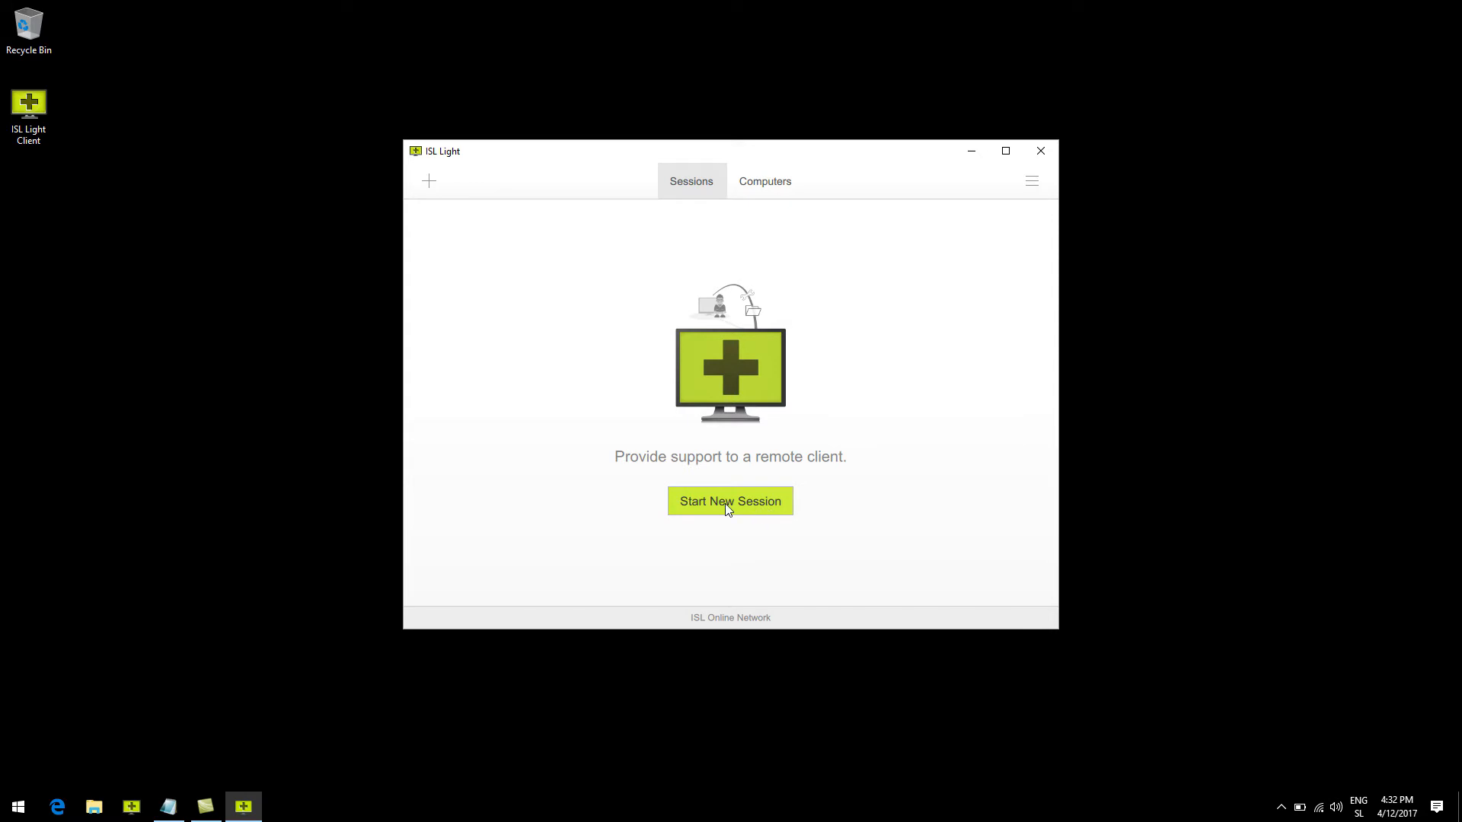
left_click(729, 501)
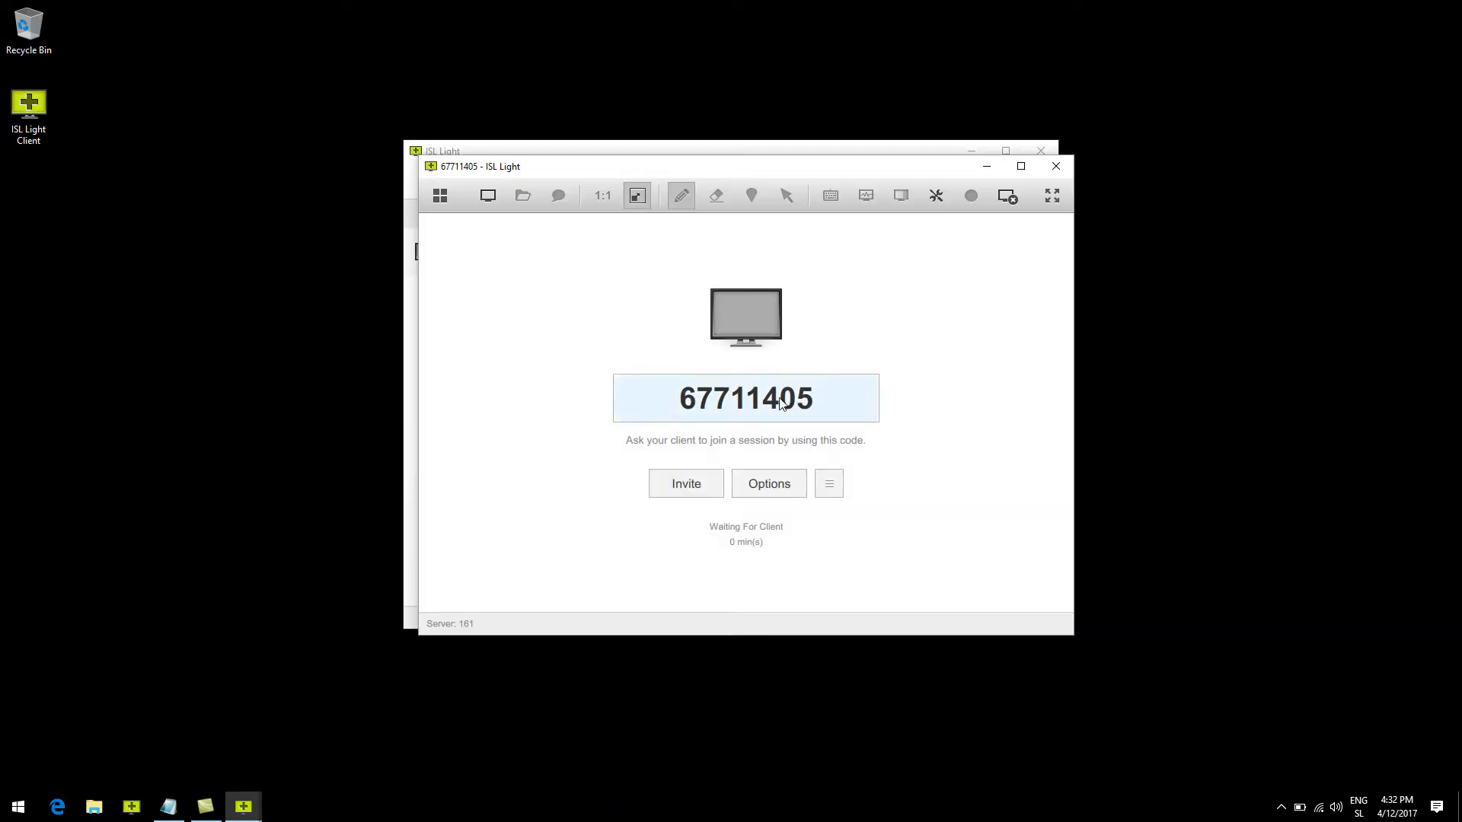
right_click(745, 397)
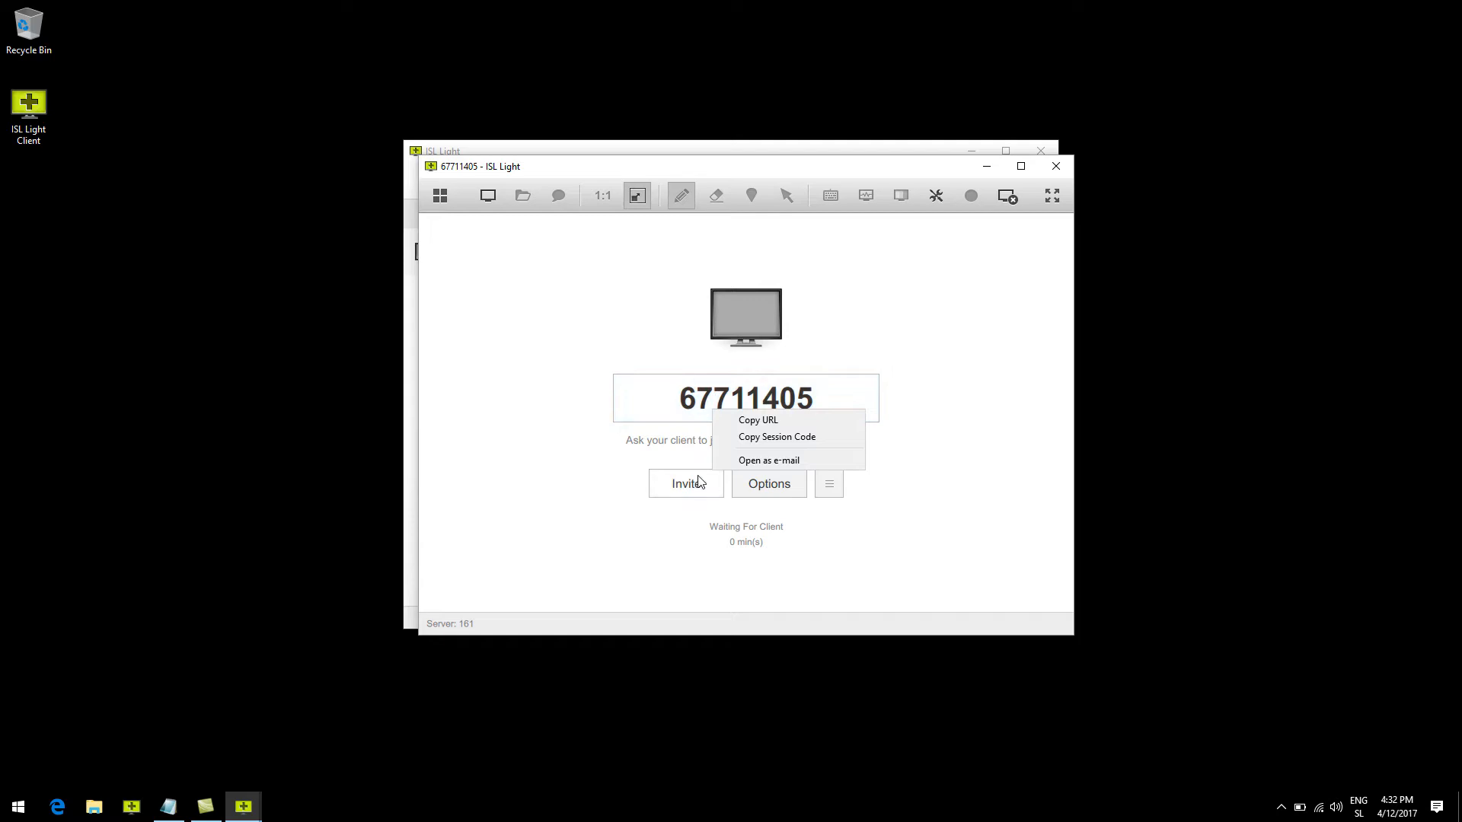
left_click(768, 460)
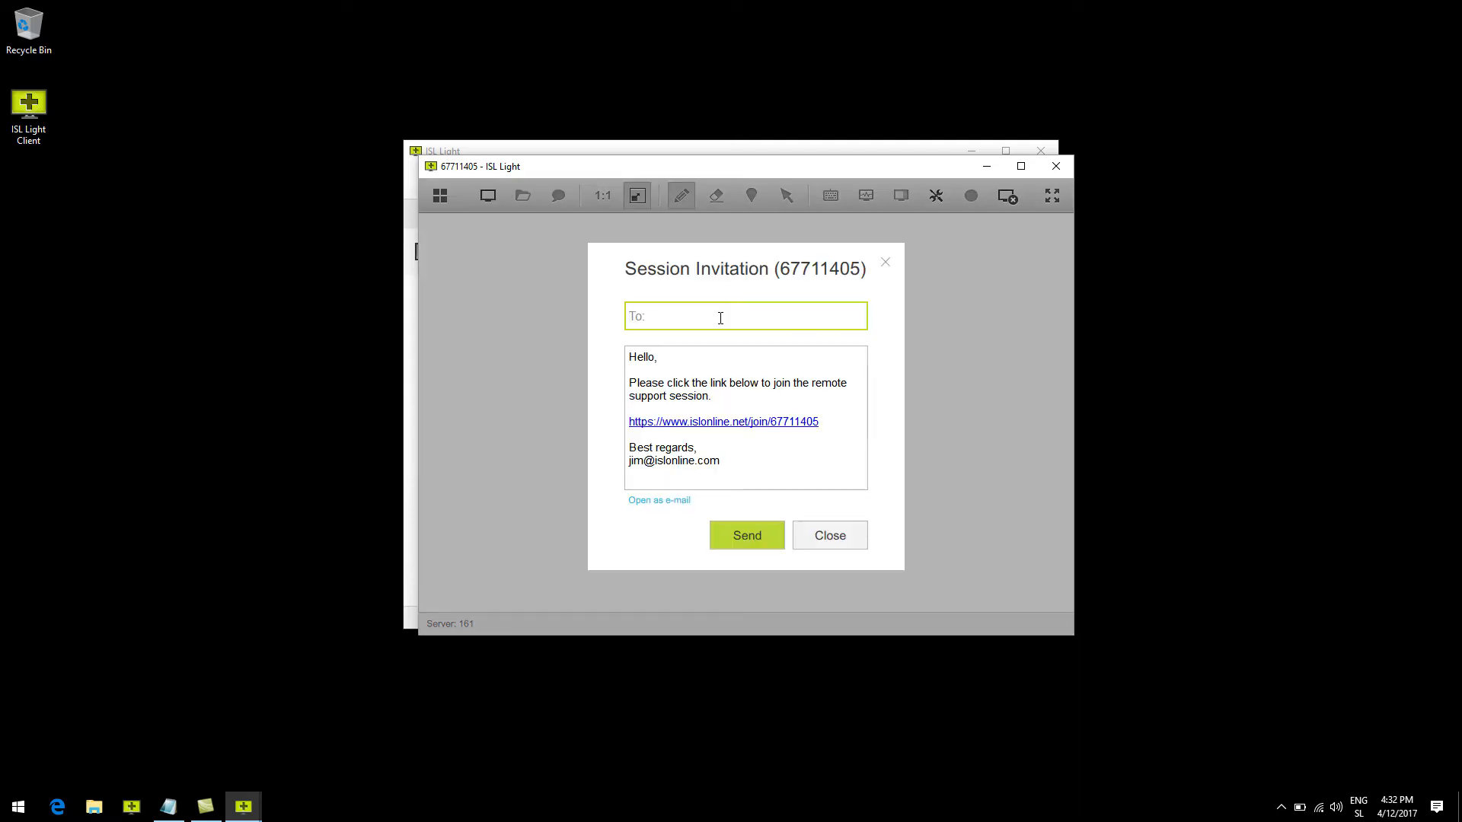
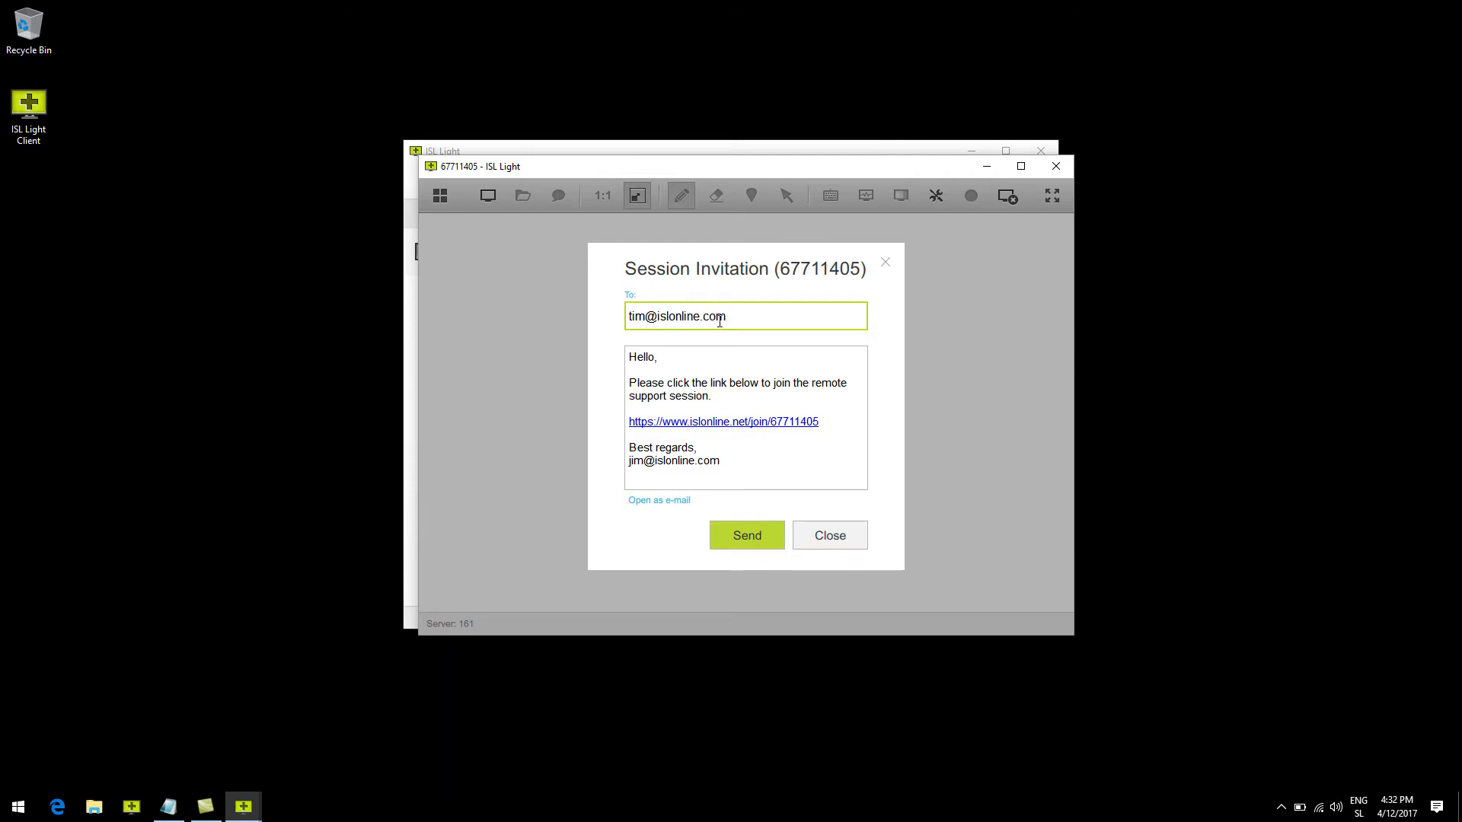
left_click(746, 534)
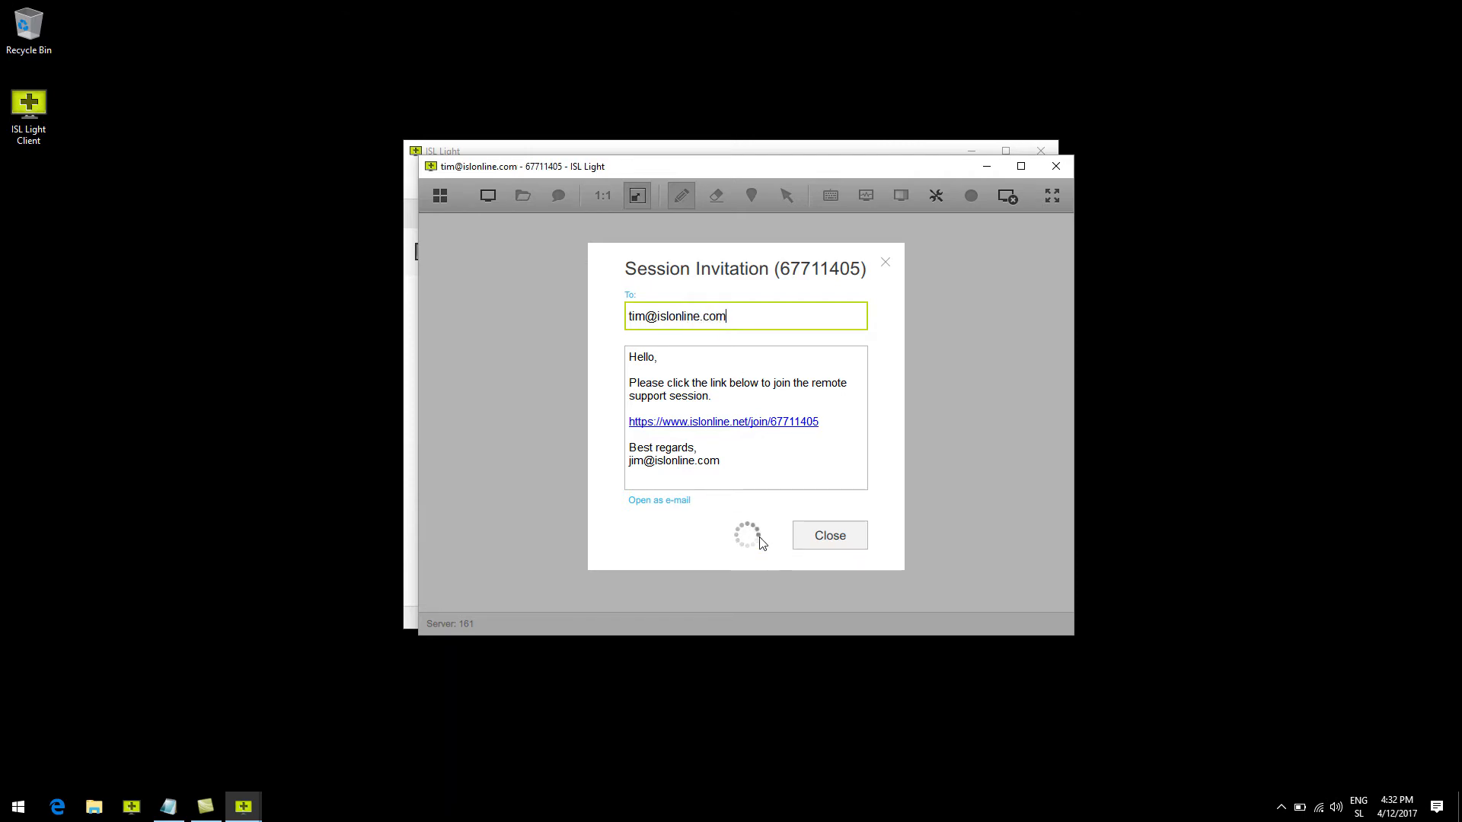
left_click(829, 534)
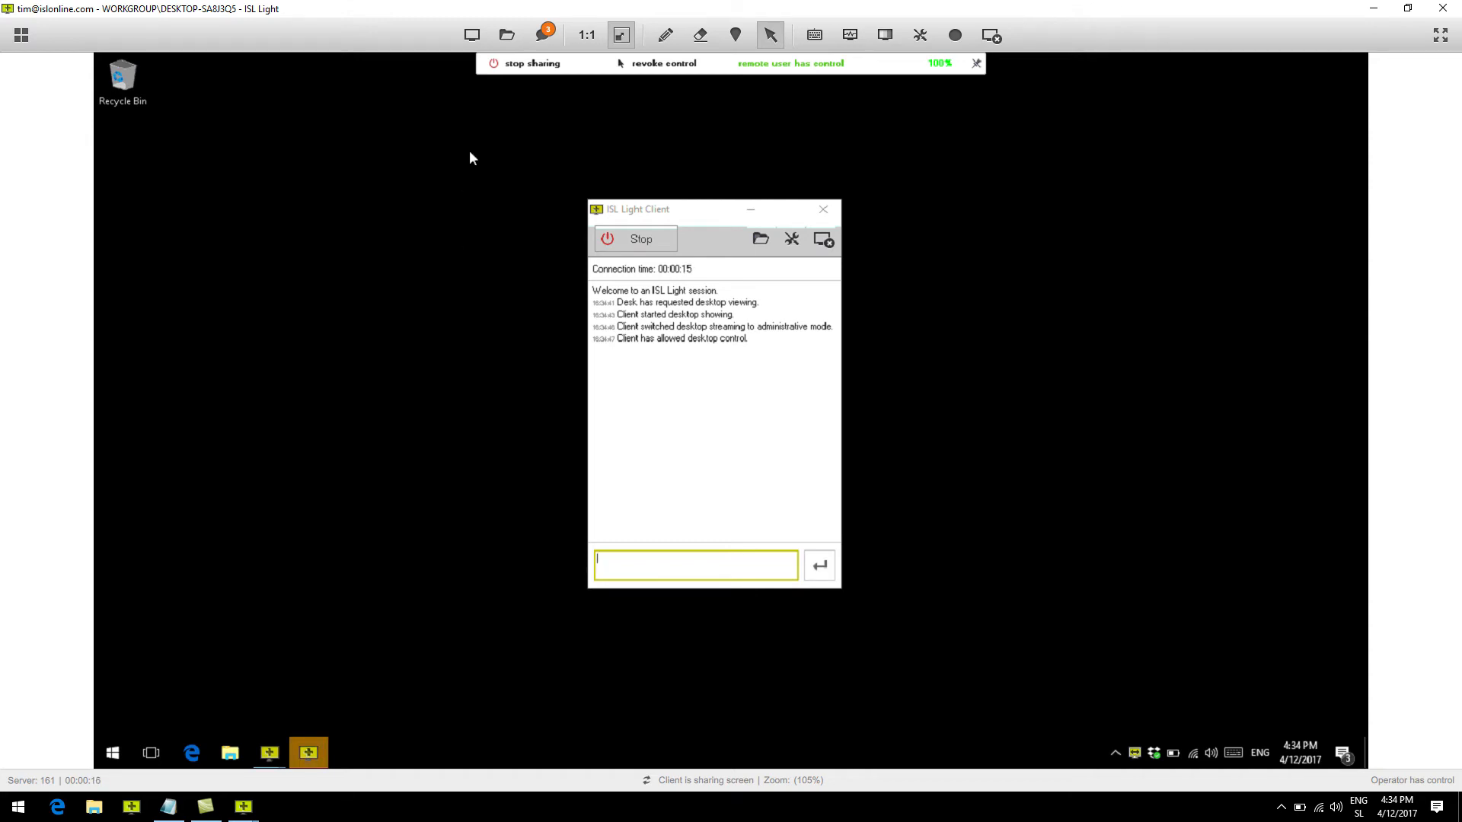
left_click(472, 35)
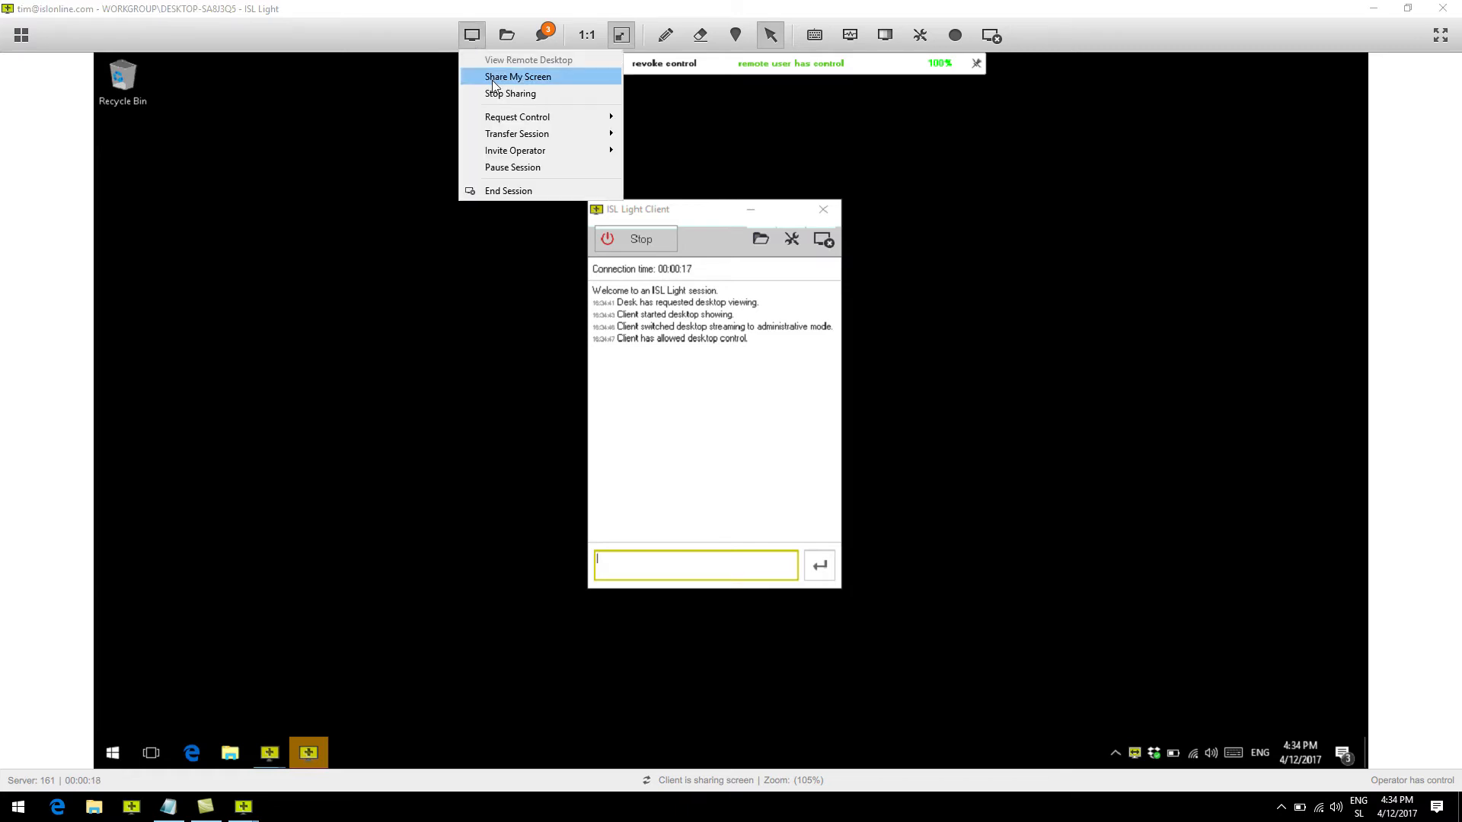
mouse_move(516, 134)
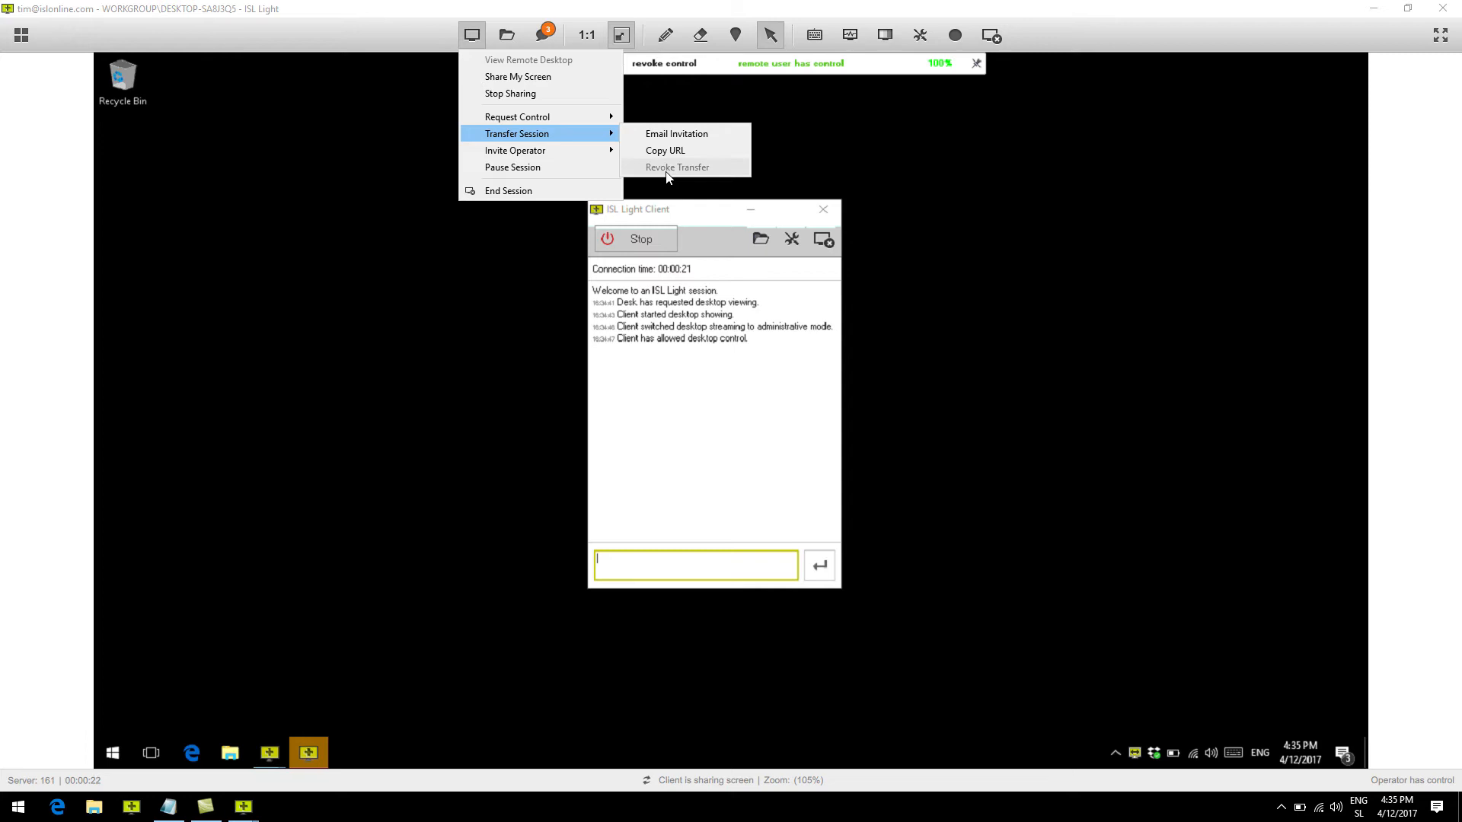
left_click(506, 35)
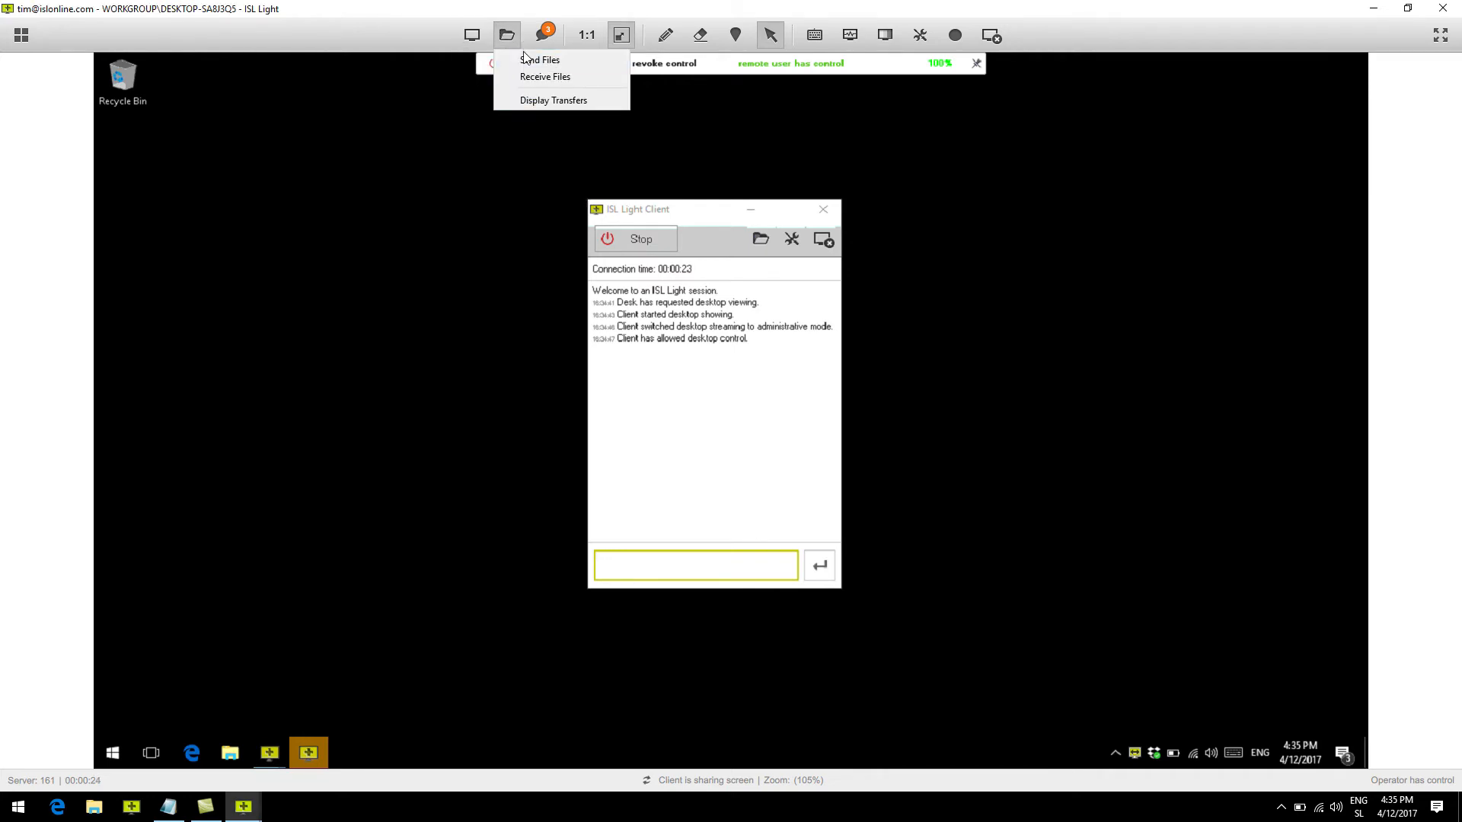
left_click(542, 35)
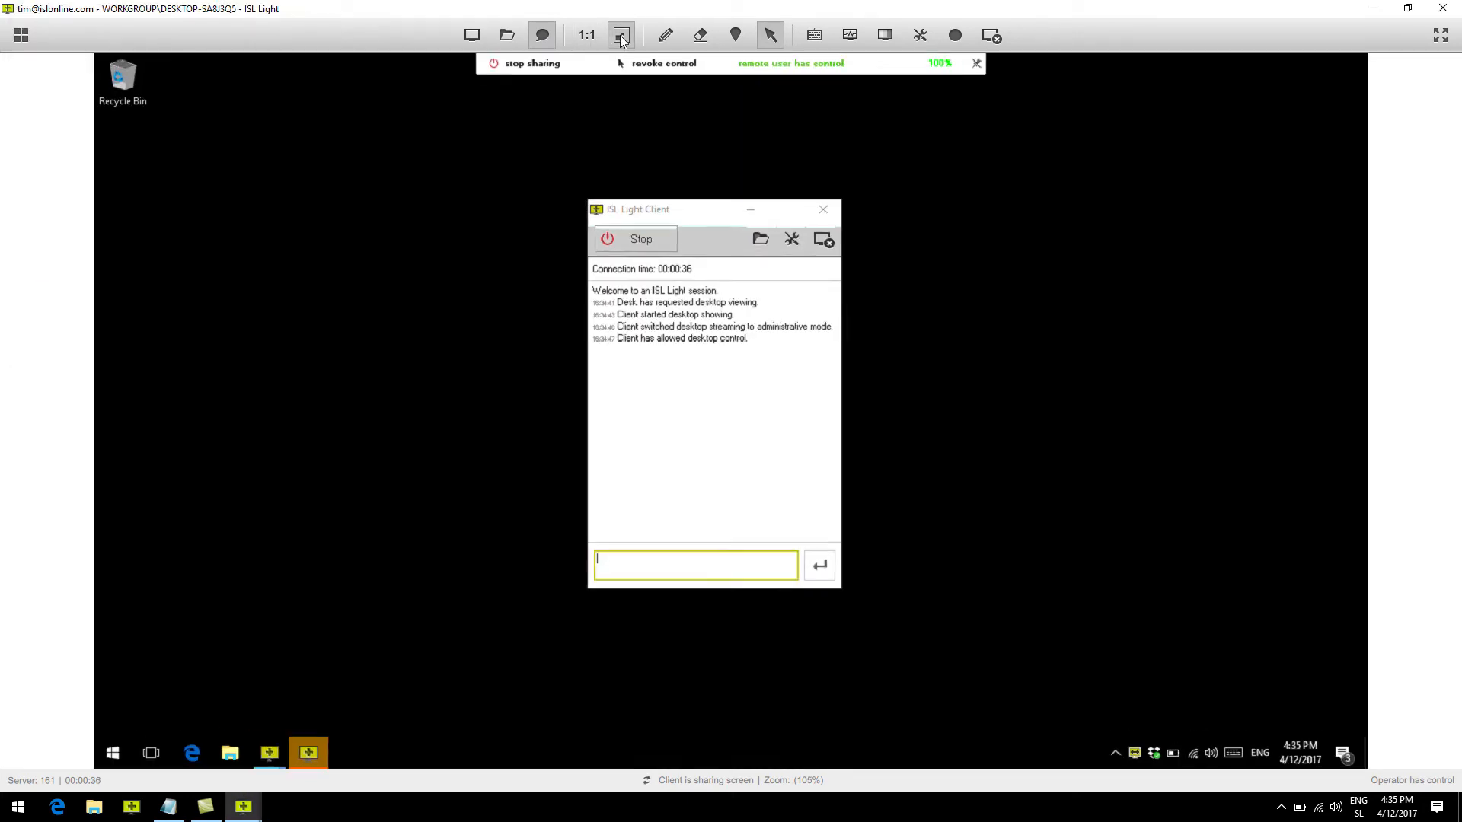
mouse_move(869, 49)
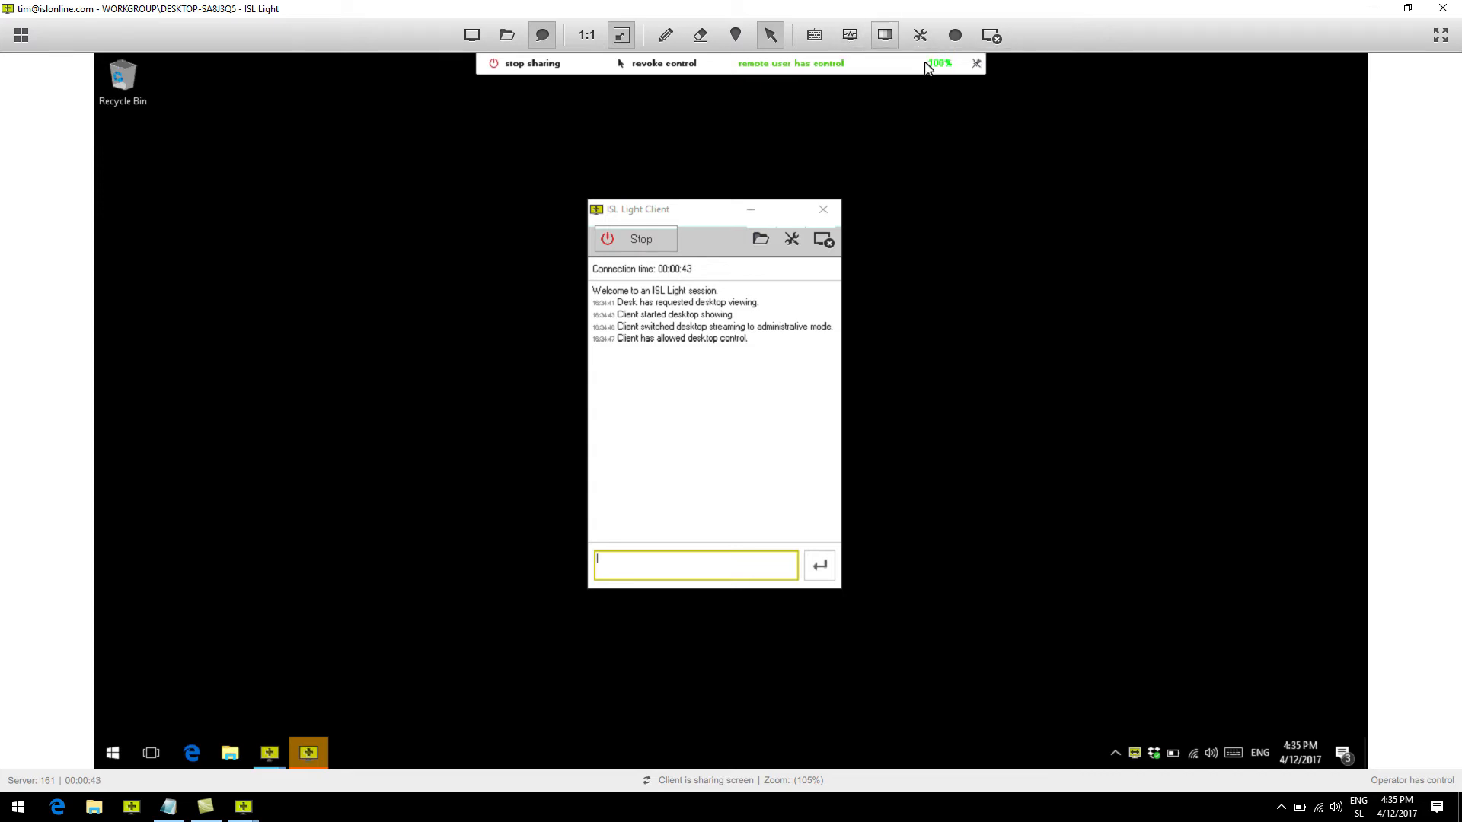
mouse_move(953, 35)
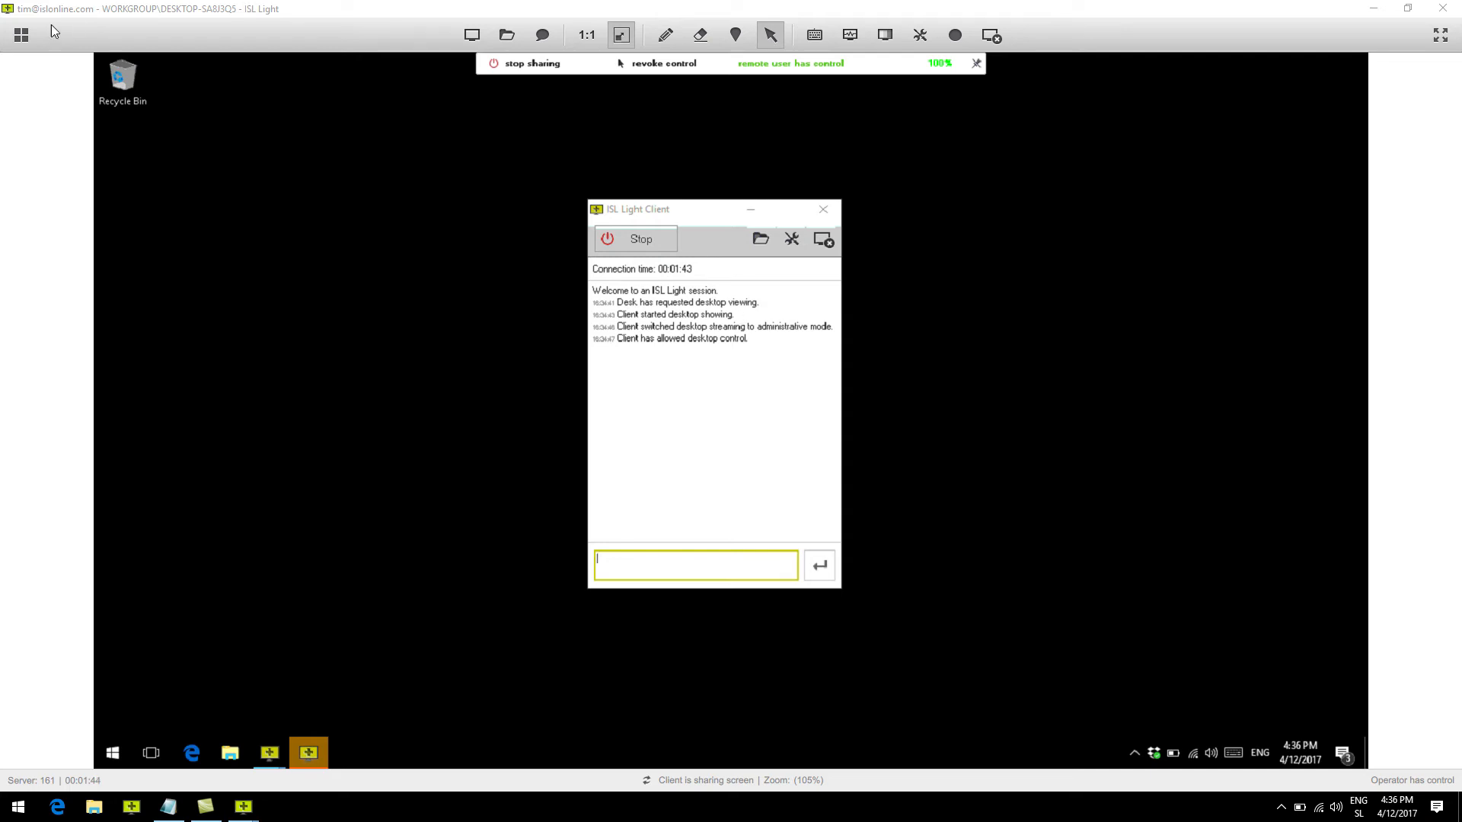
left_click(20, 35)
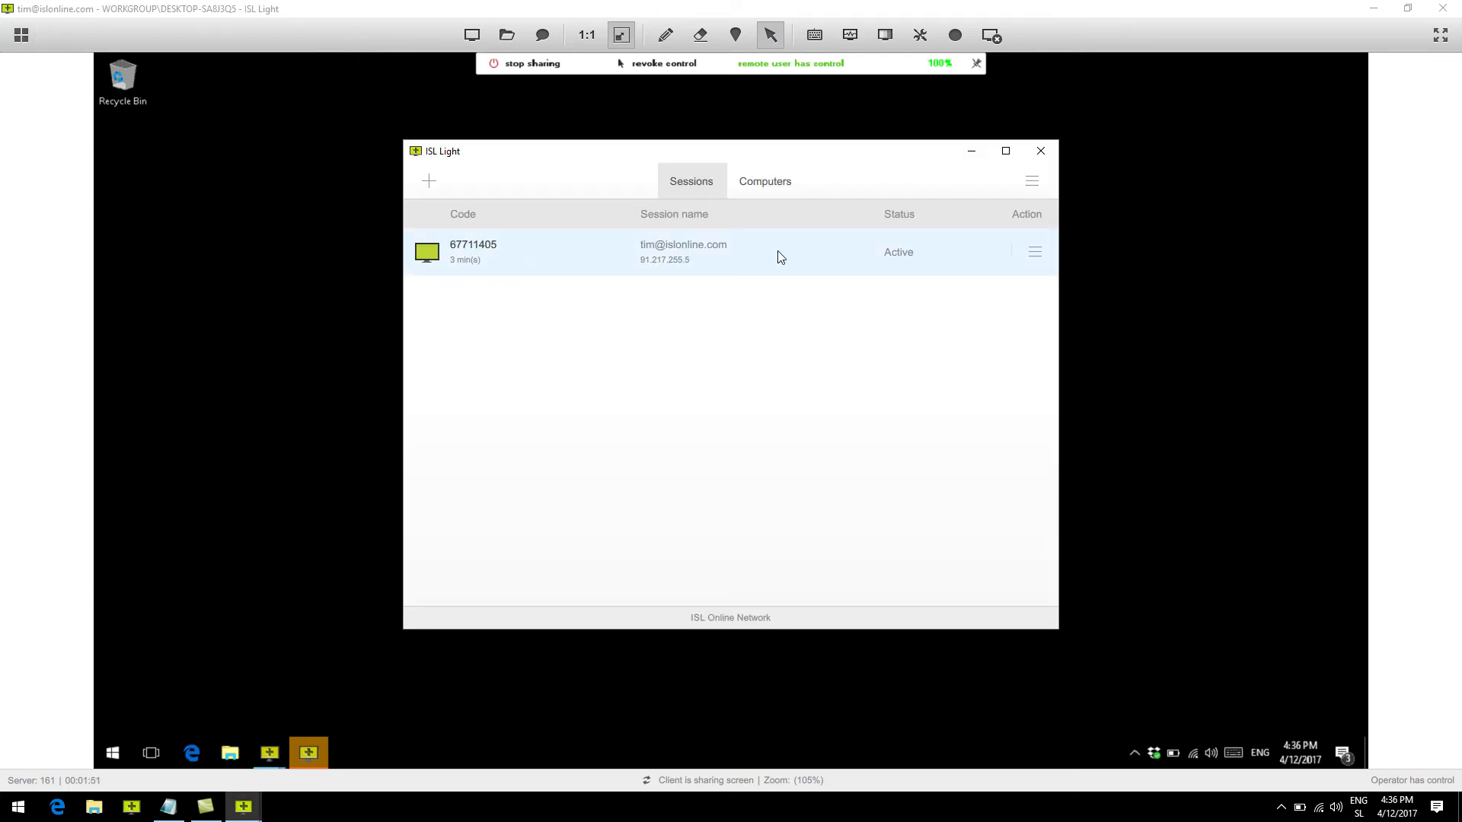
mouse_move(549, 258)
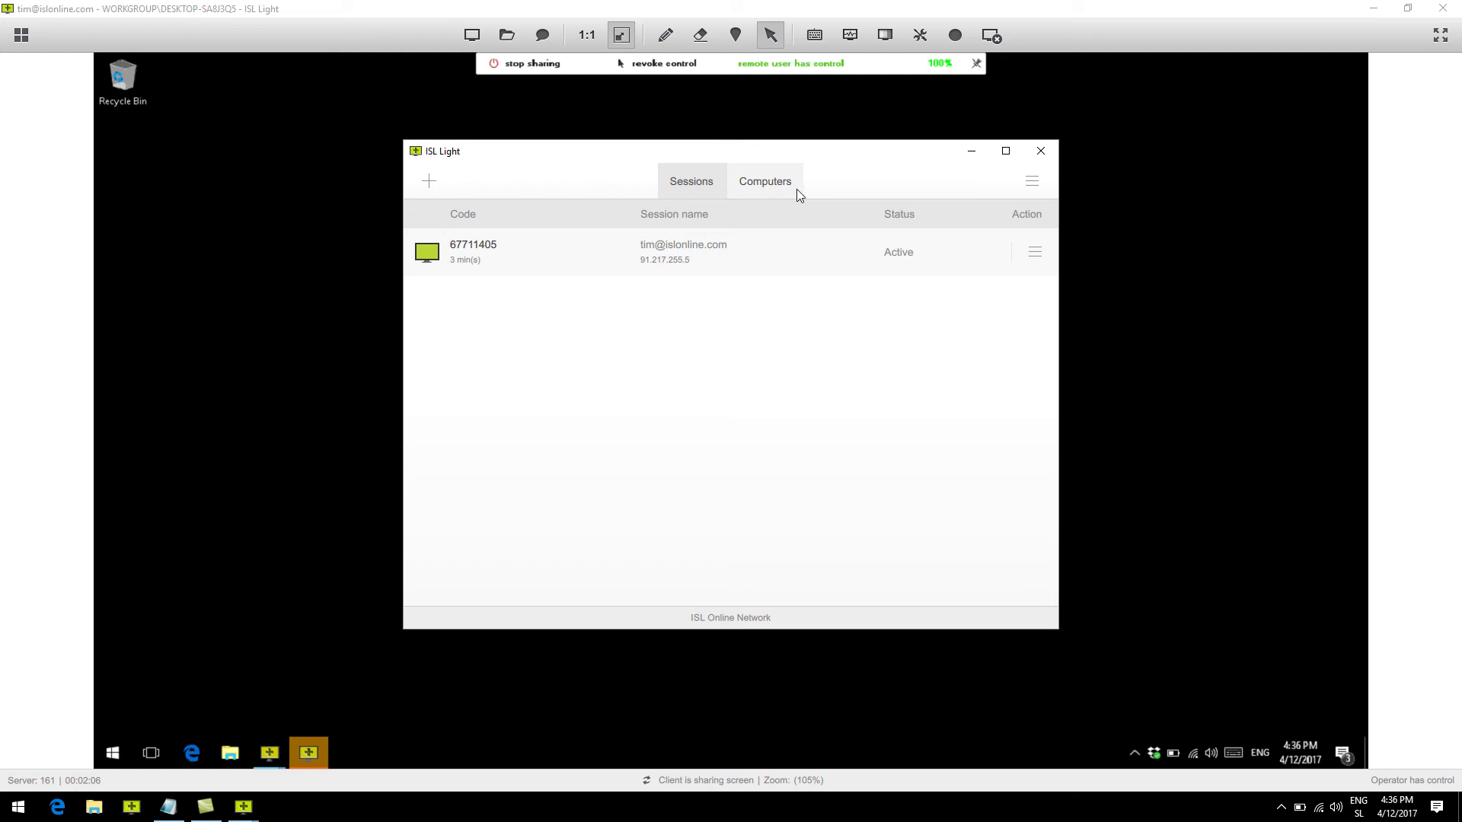
- Show the Computers list and its add menu with Start New Session, Set Unattended Access and Create Group
left_click(765, 181)
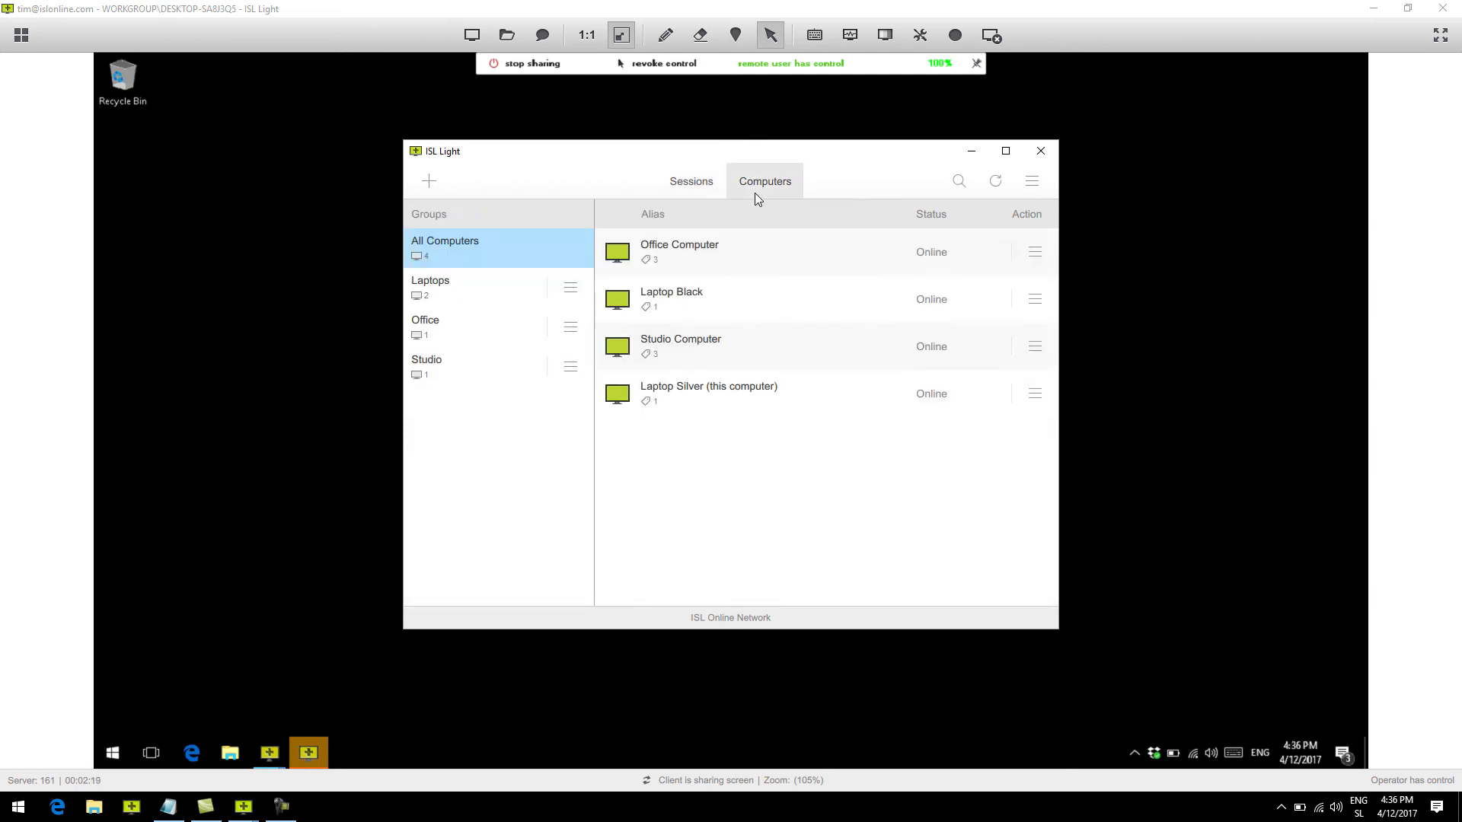
mouse_move(722, 472)
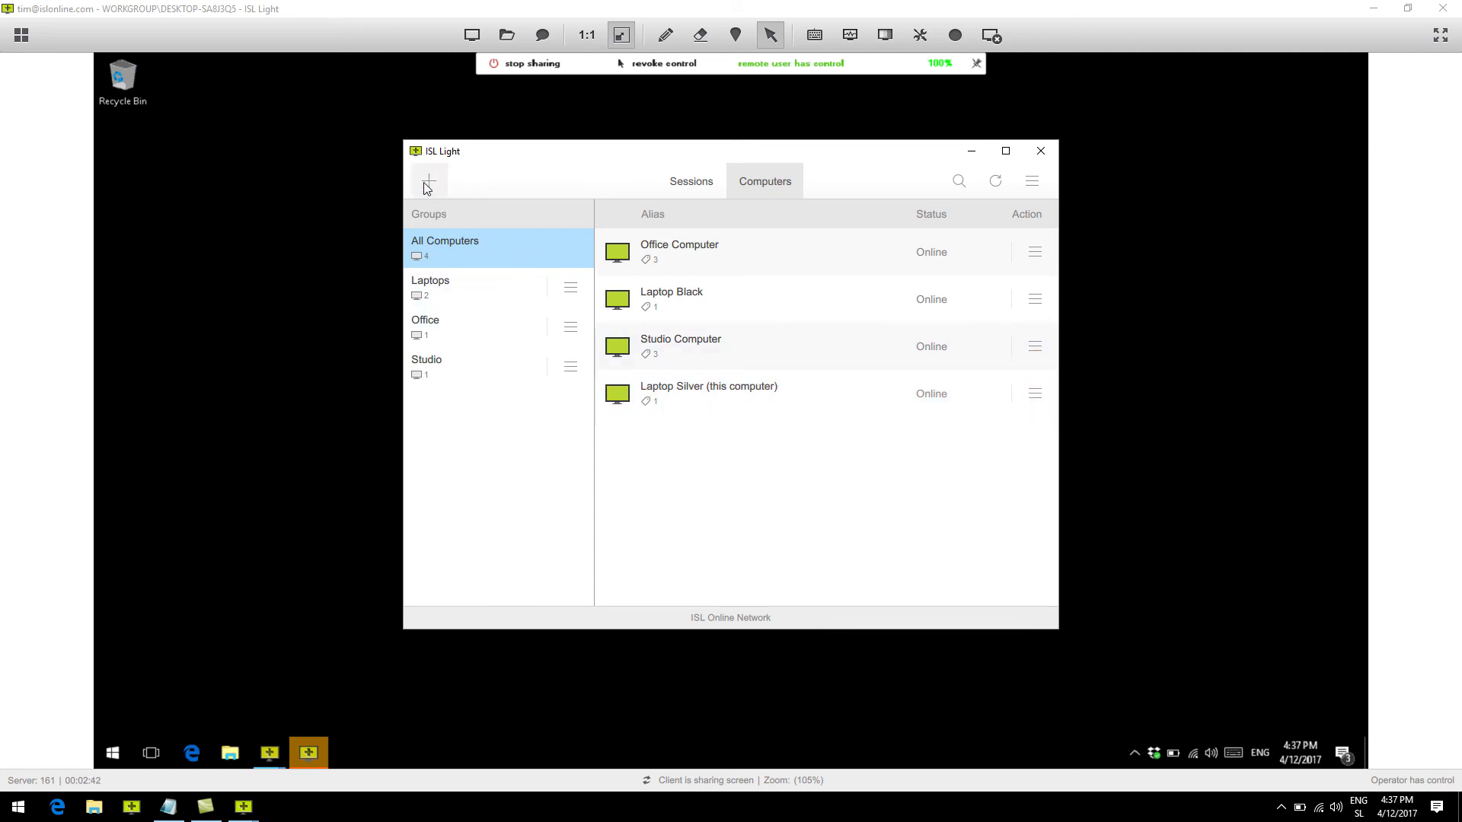
left_click(428, 181)
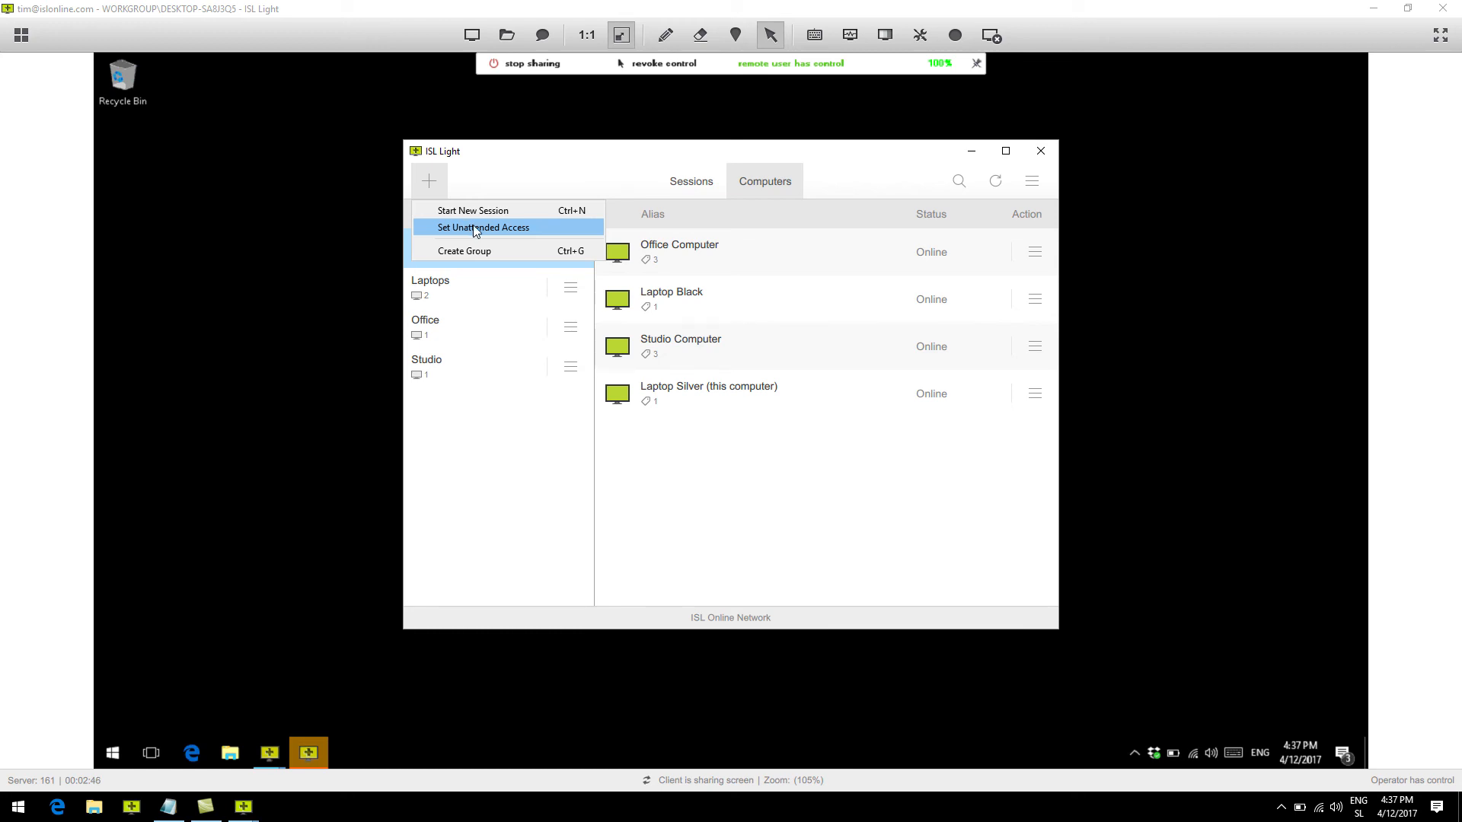
mouse_move(492, 227)
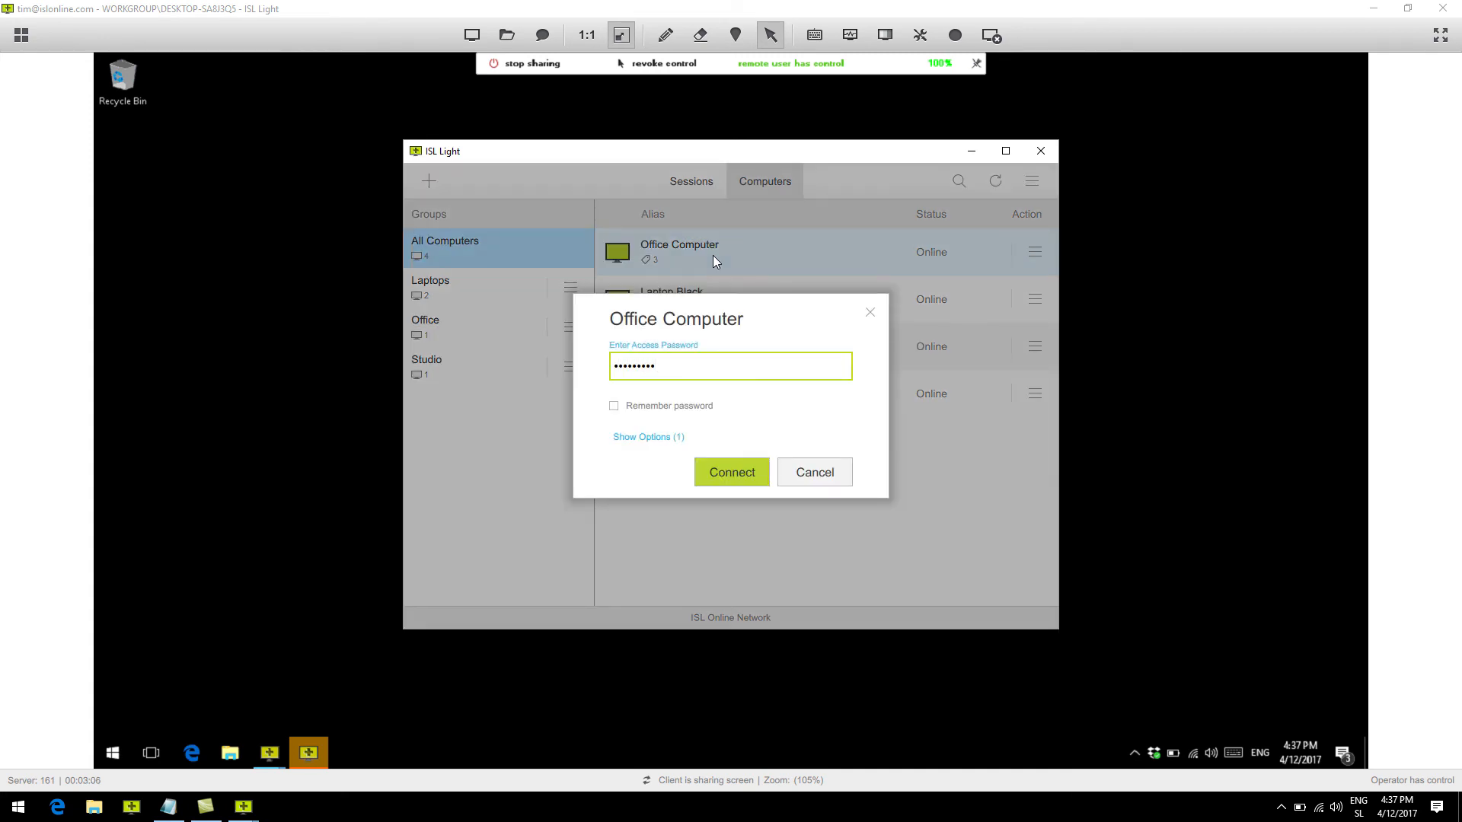
- Connect to Office Computer with its access password so its status shows Active
left_click(731, 472)
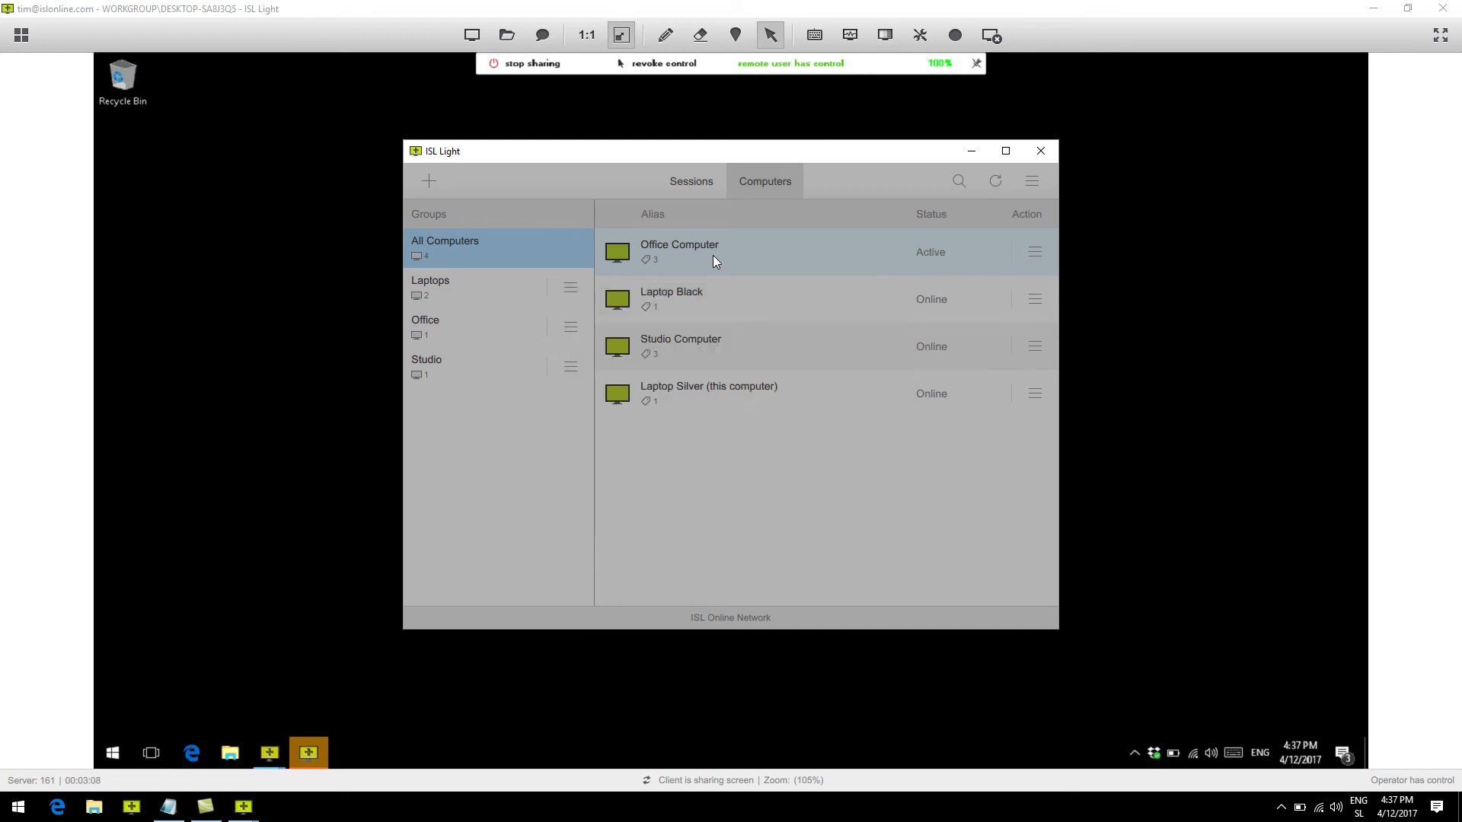